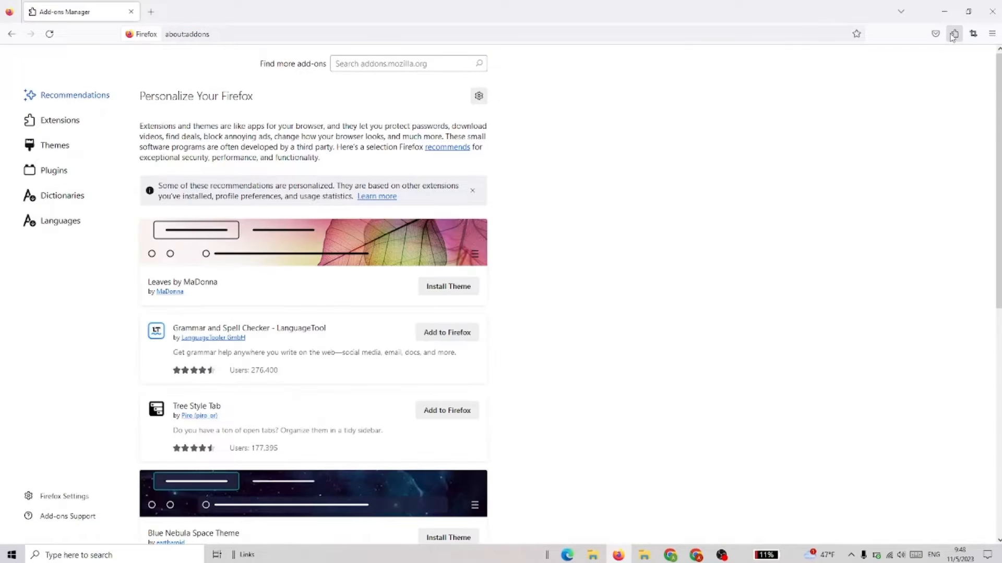
# Open the Add-ons Manager (about:addons) in a new tab from the Extensions toolbar button
pyautogui.click(150, 11)
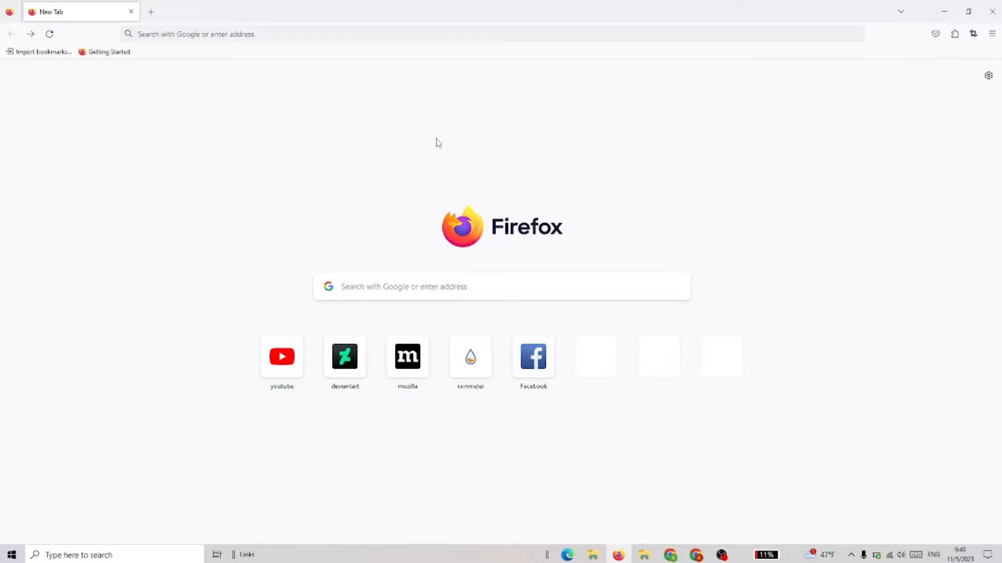
pyautogui.moveTo(981, 47)
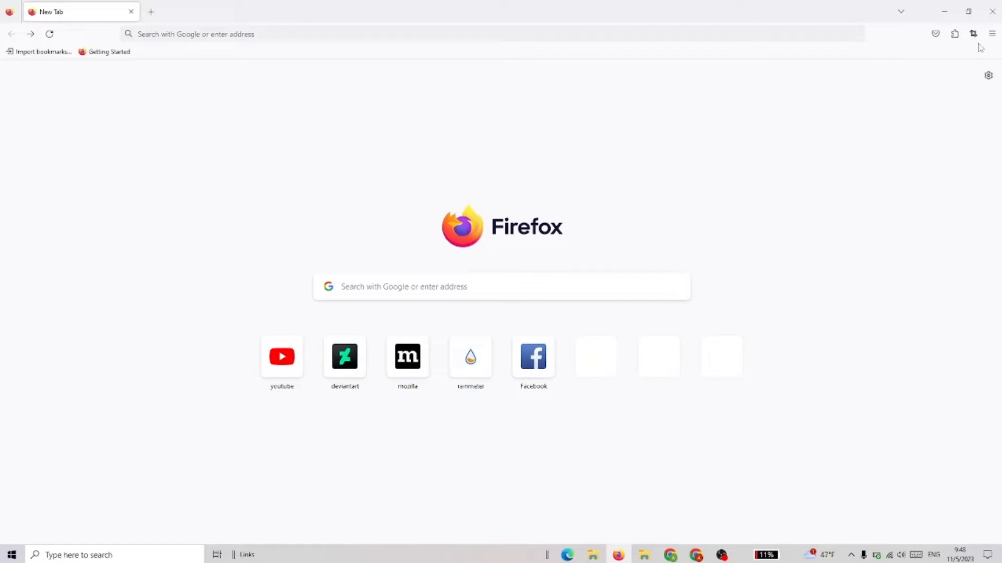
pyautogui.click(954, 34)
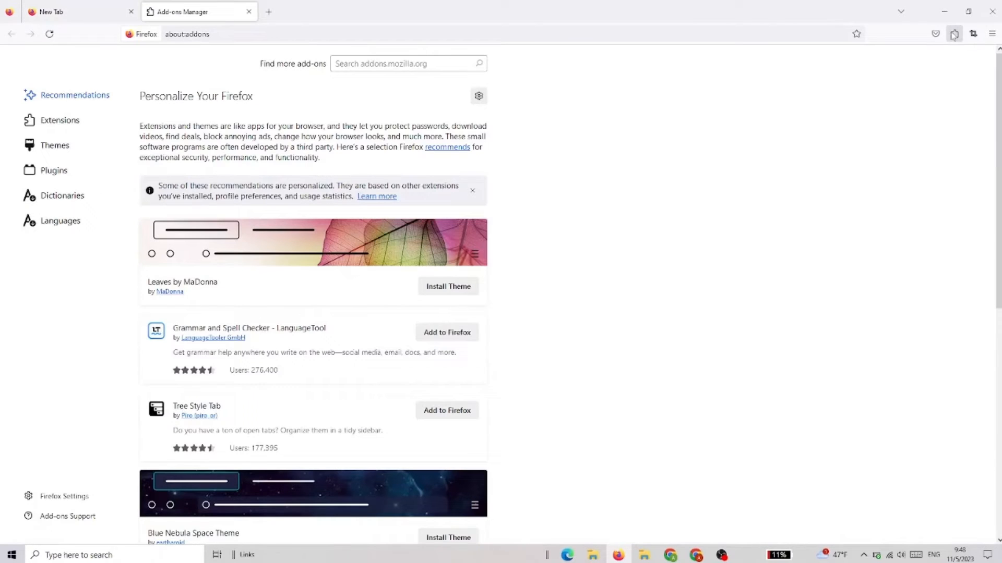
# Search the add-ons site for 'idm' and open the IDM Integration Module listing
pyautogui.click(408, 63)
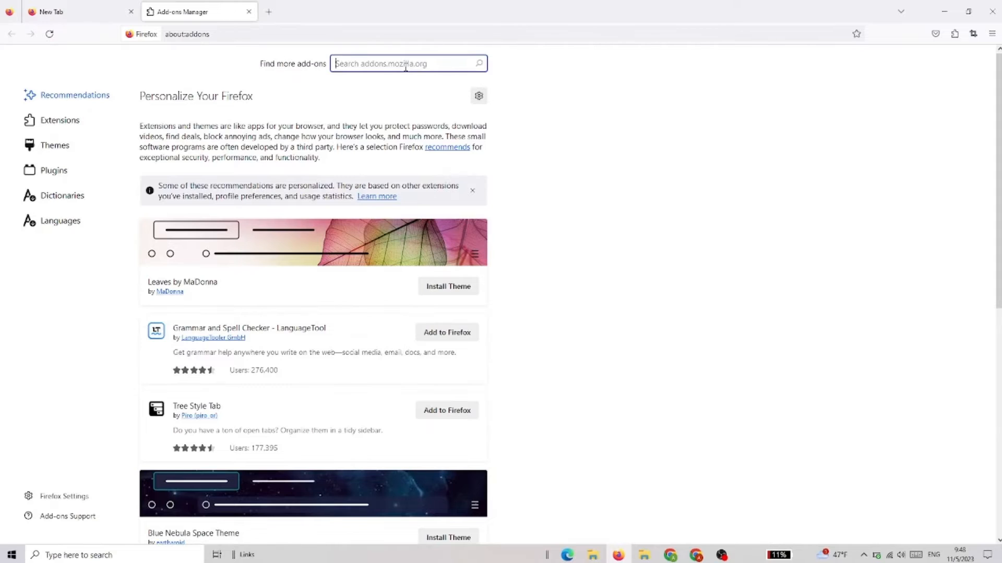
pyautogui.write('idm')
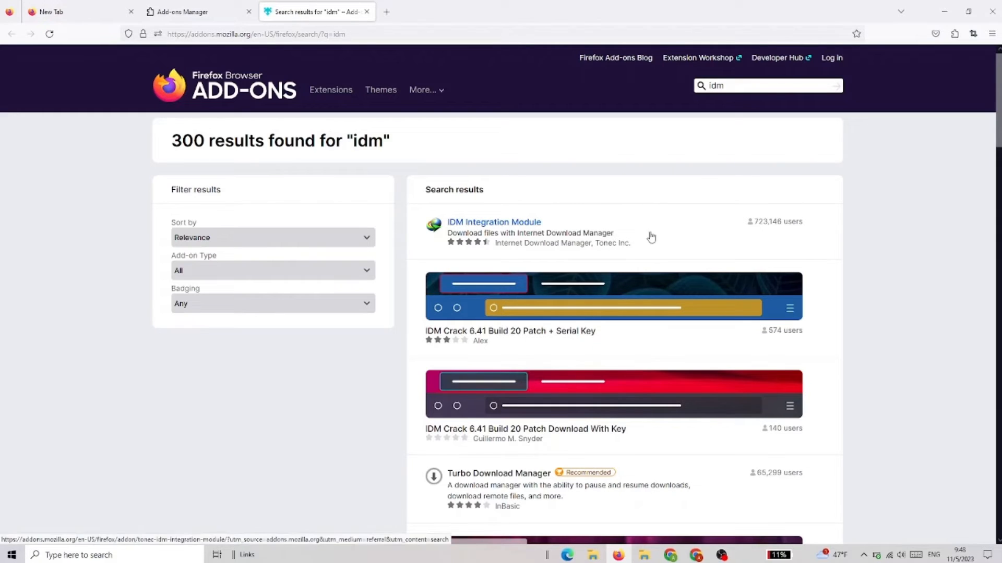
pyautogui.click(494, 221)
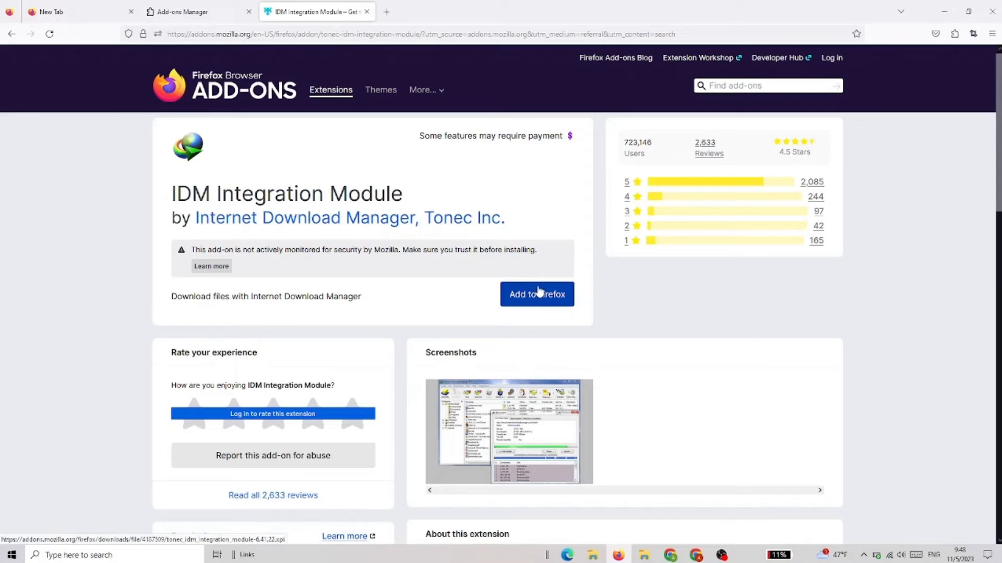
# Add IDM Integration Module to Firefox and approve its permissions prompt
pyautogui.click(536, 294)
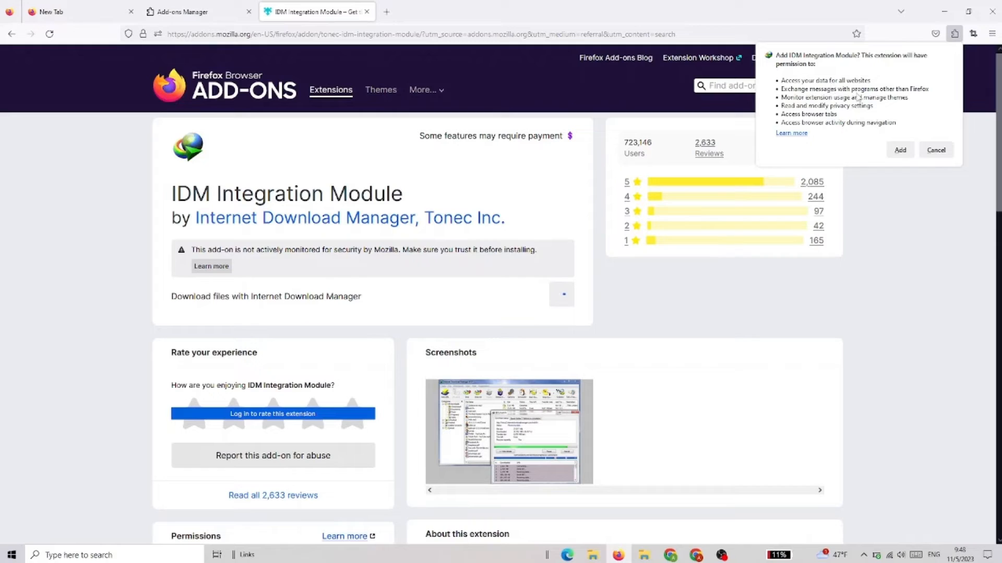
pyautogui.click(898, 149)
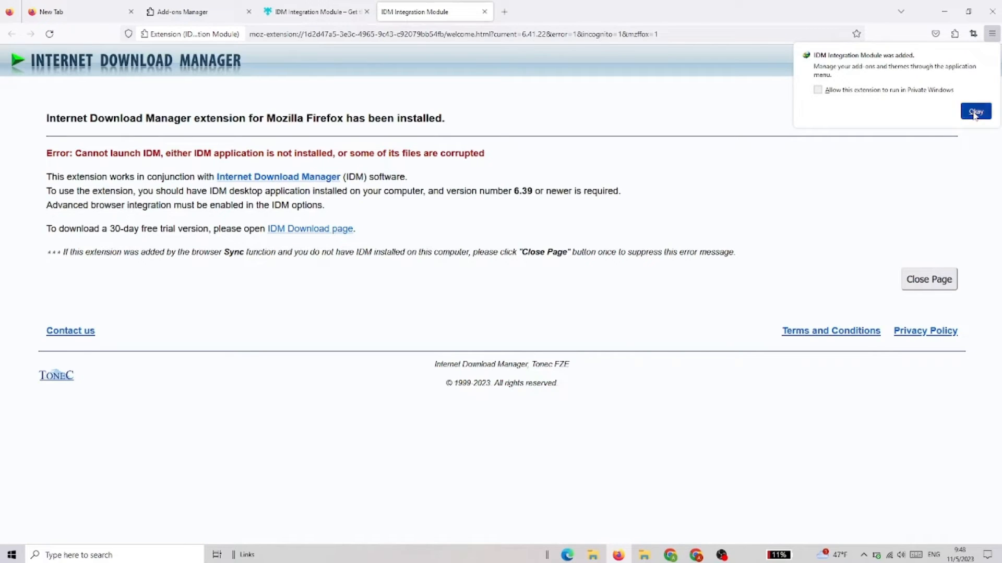
# Dismiss the 'added' notice and close the IDM welcome page, returning to the listing
pyautogui.click(974, 111)
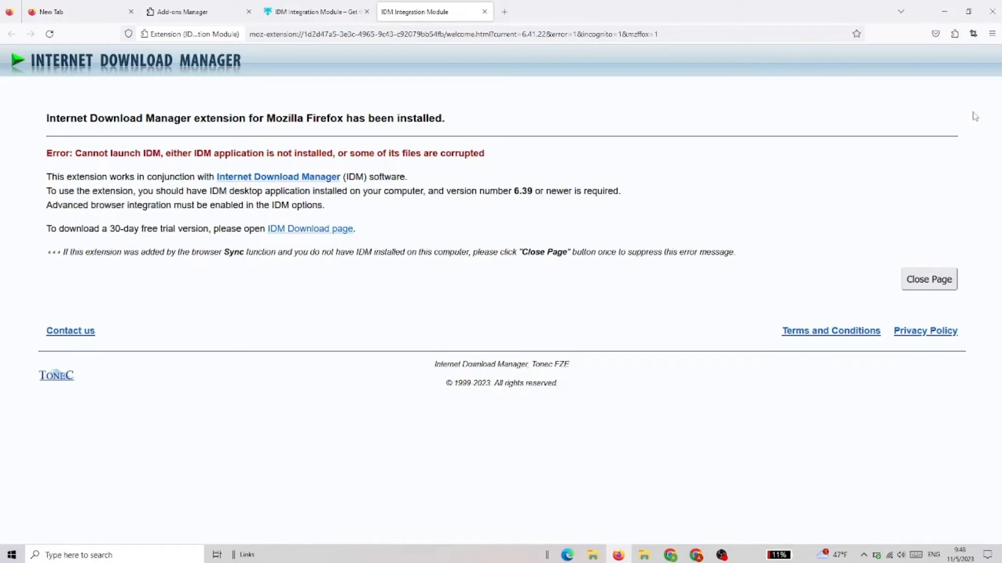
pyautogui.moveTo(905, 306)
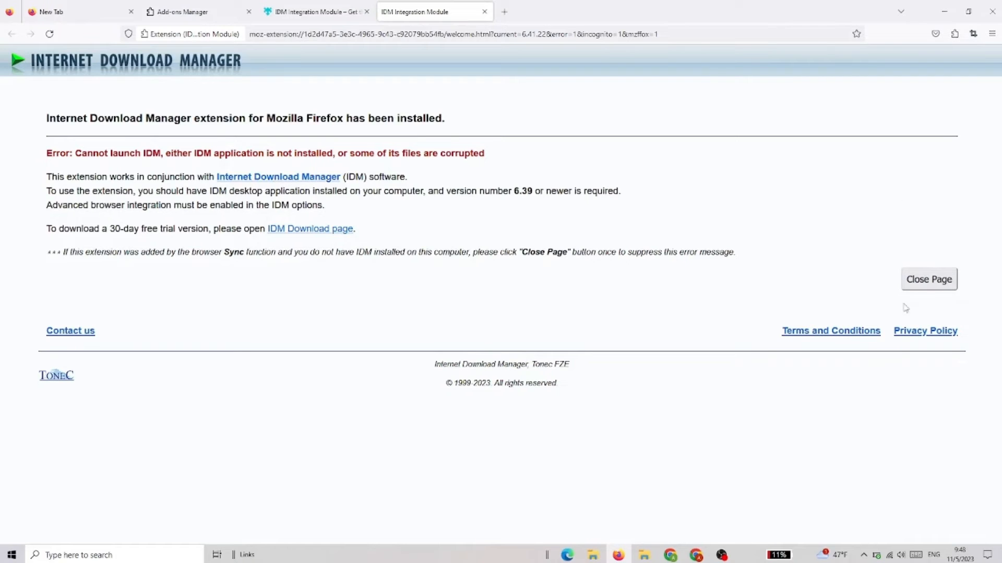
pyautogui.click(929, 280)
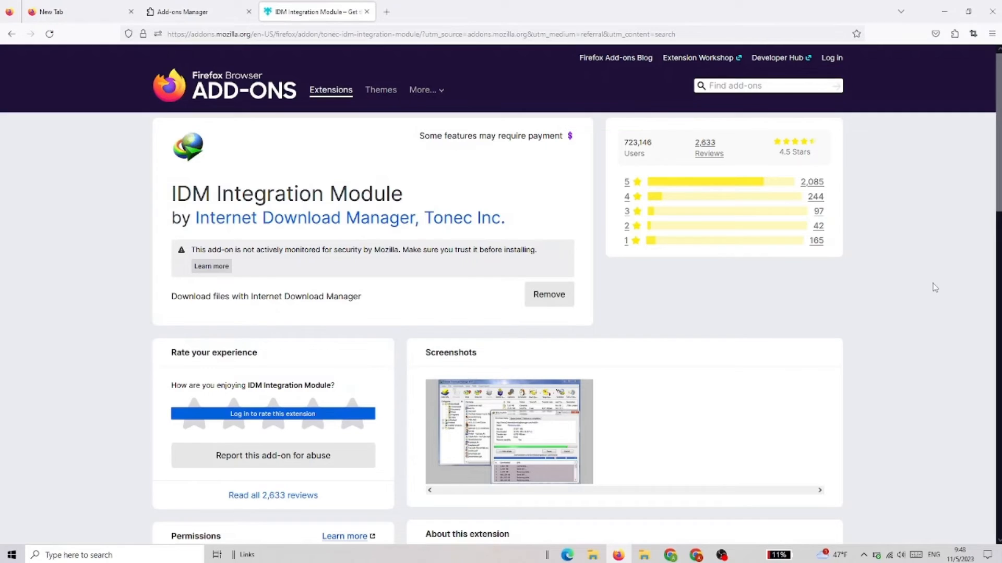
pyautogui.click(954, 33)
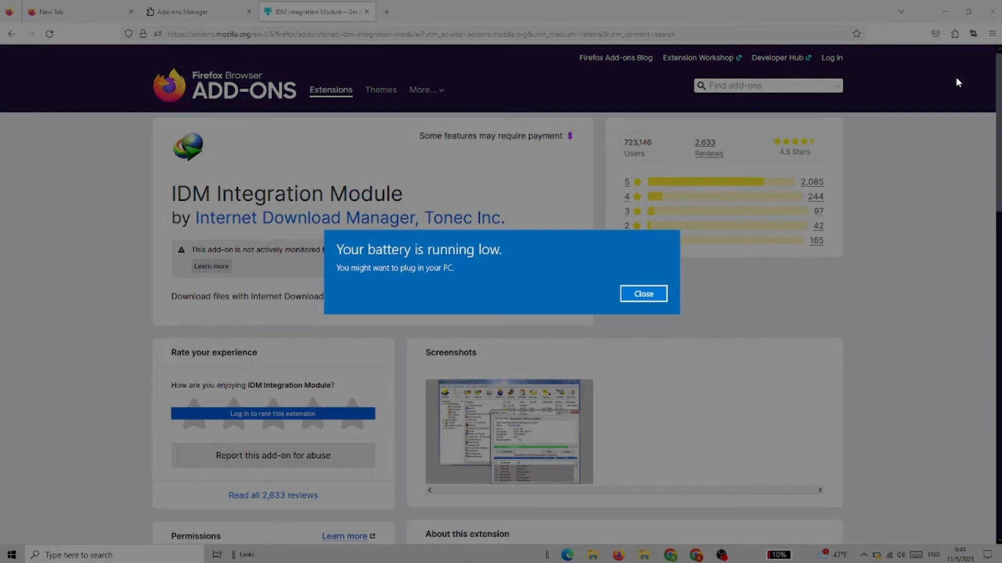
# Dismiss the low battery warning and show IDM Integration Module's details page via Manage Extension
pyautogui.click(643, 294)
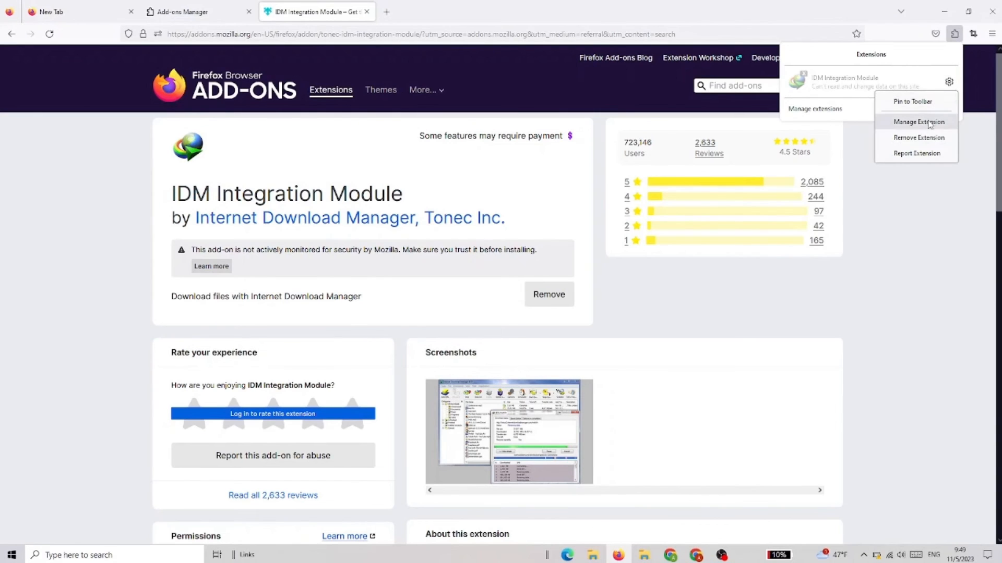
pyautogui.click(918, 121)
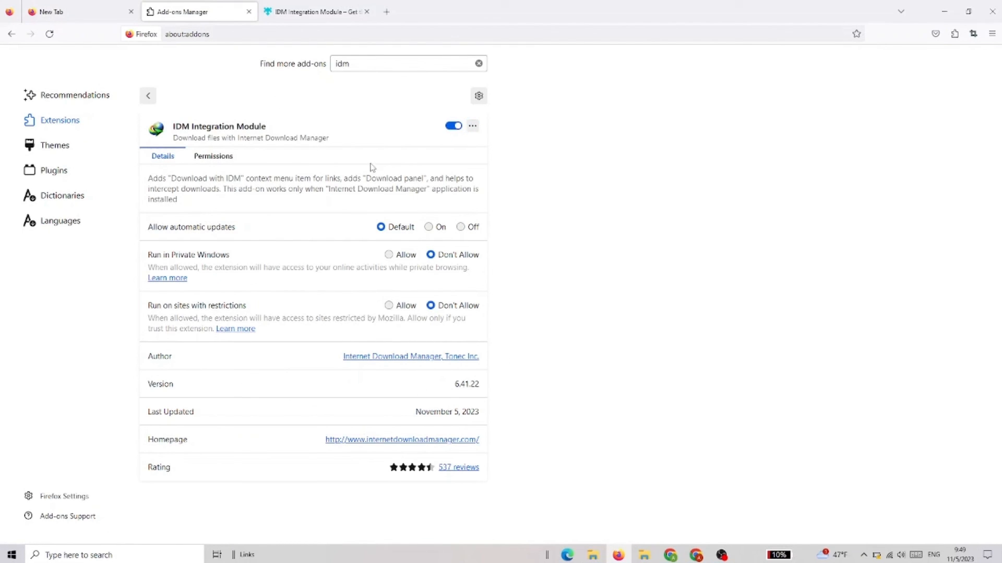
pyautogui.moveTo(542, 335)
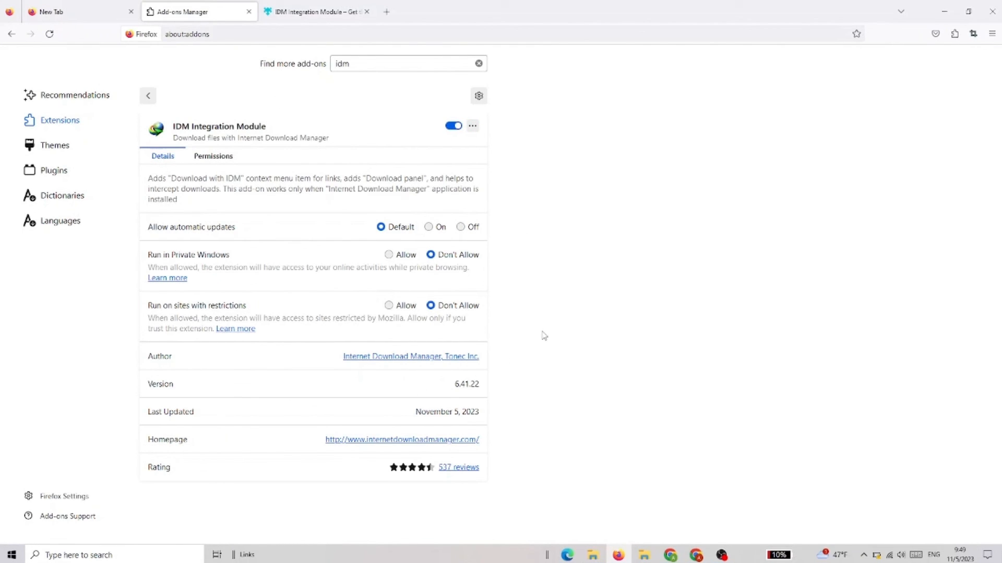